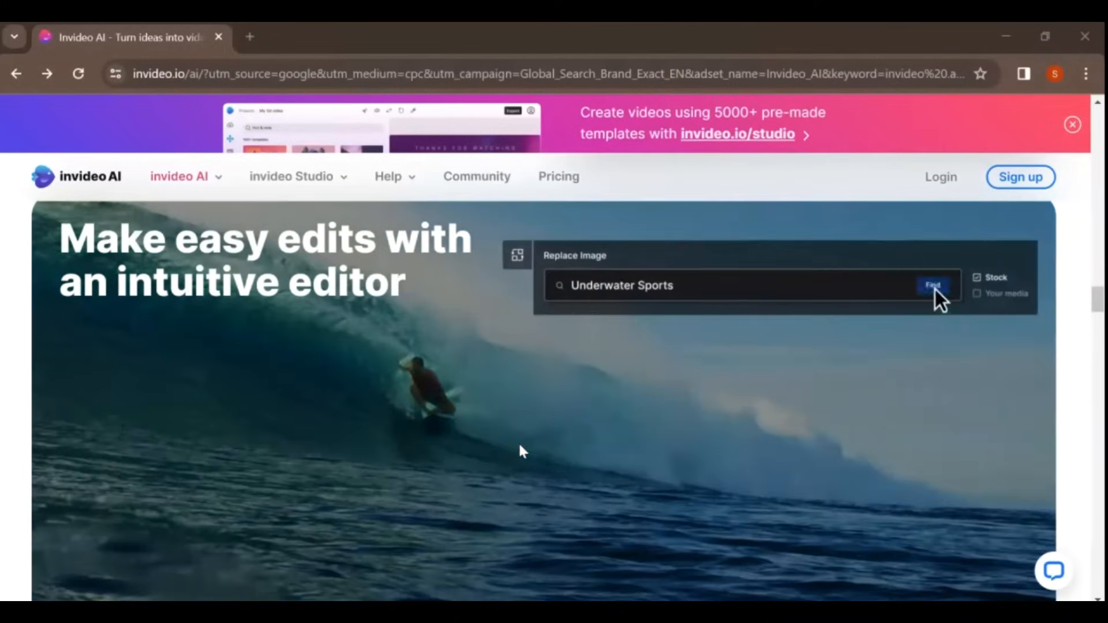
Open Edit media for Chapter 1's first clip and scroll through the stock image results
click(932, 284)
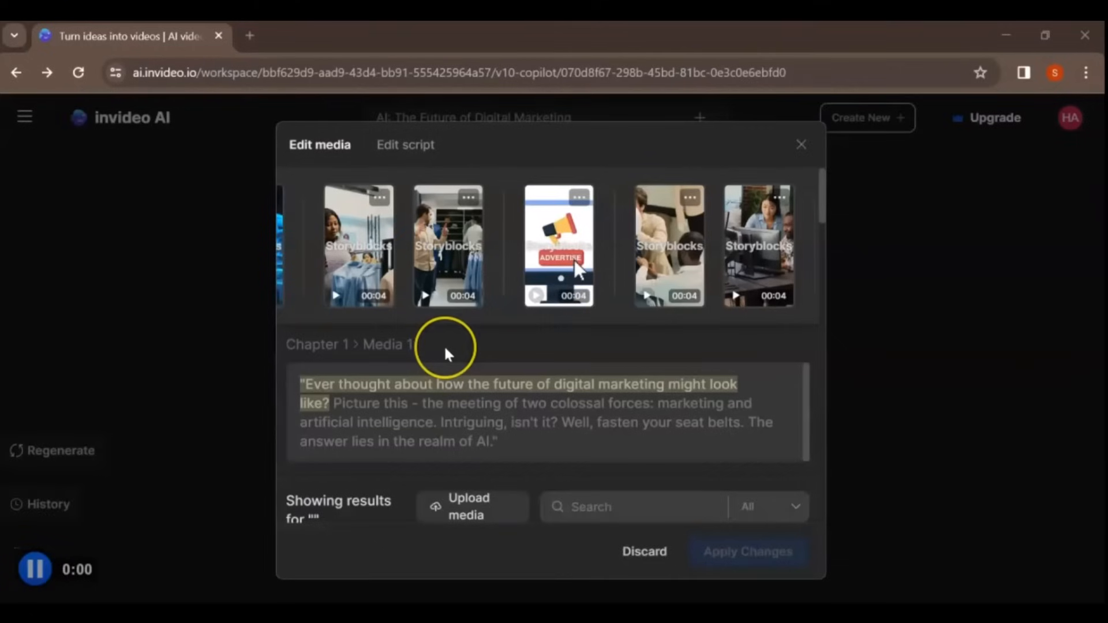
mouse_move(774, 247)
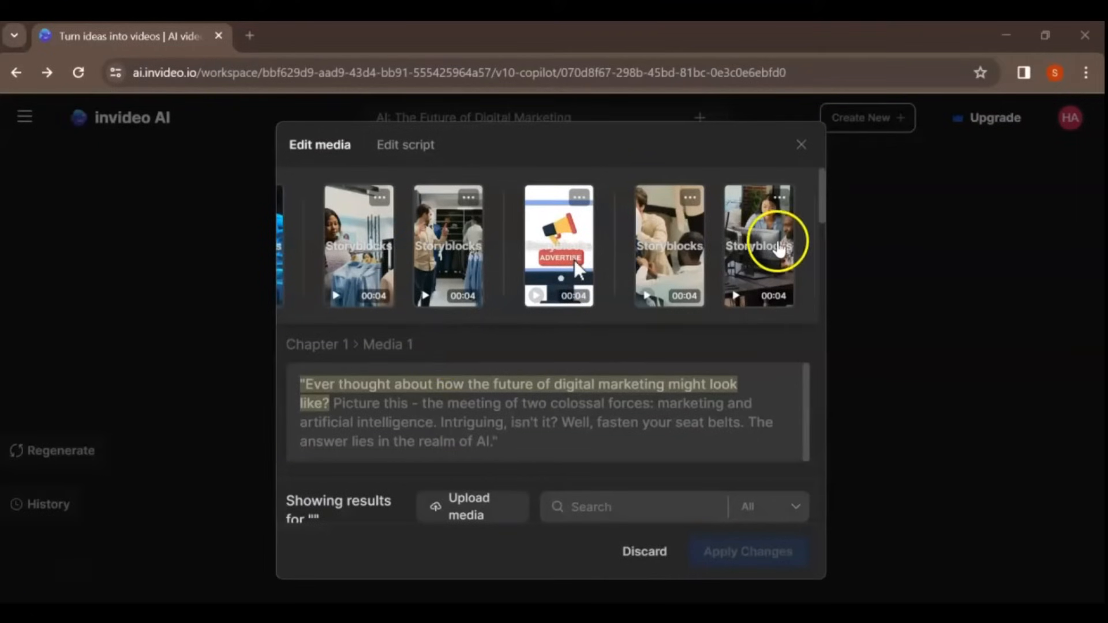
mouse_move(827, 193)
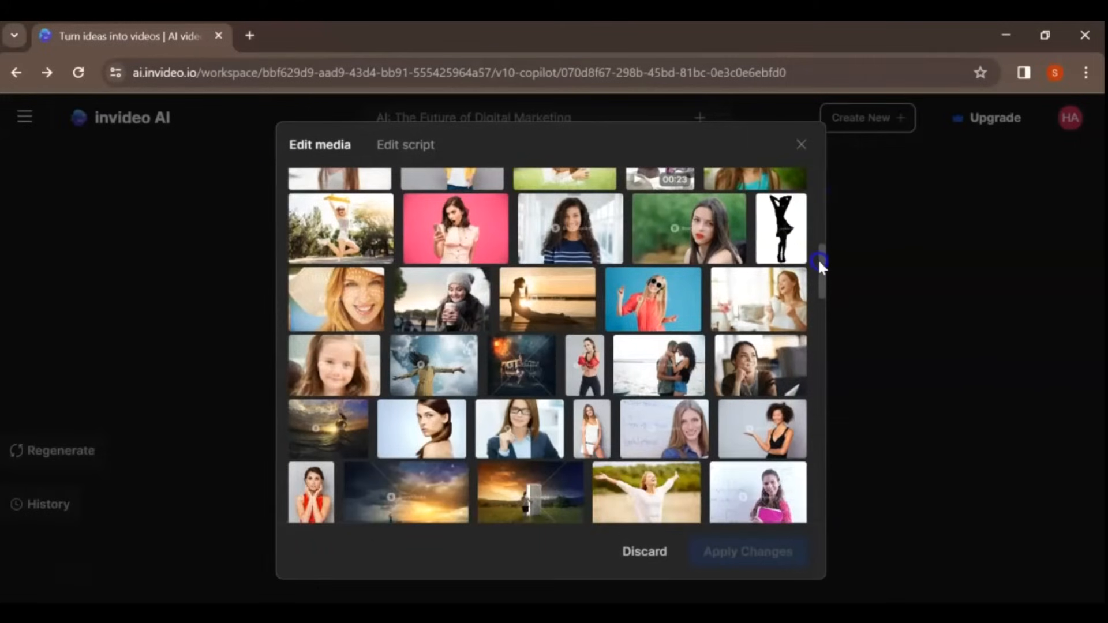
scroll(down, 3)
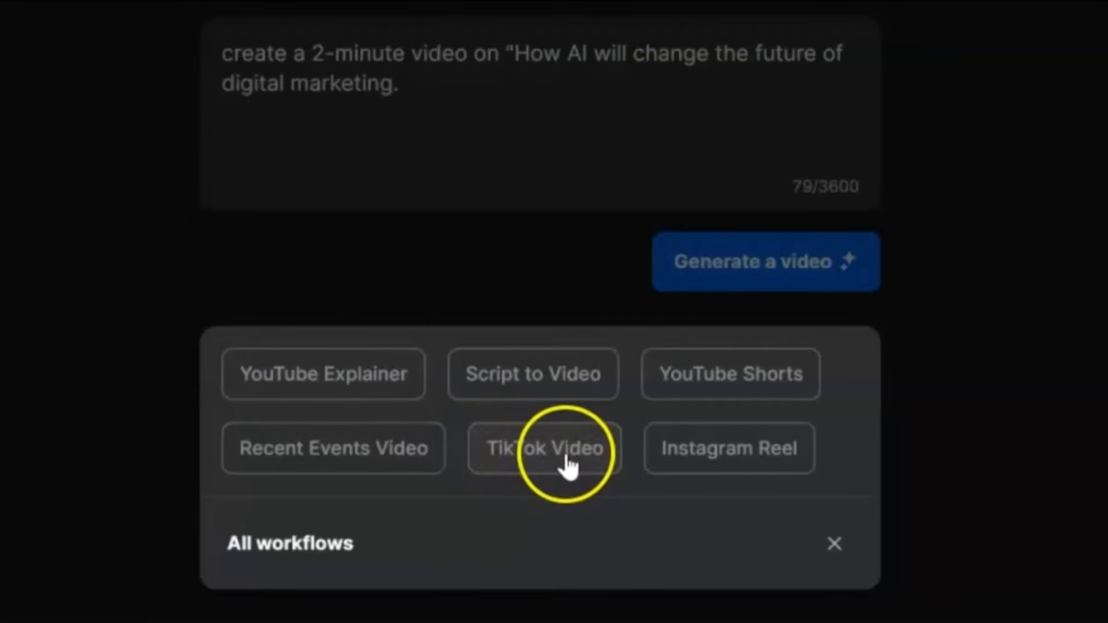
mouse_move(749, 462)
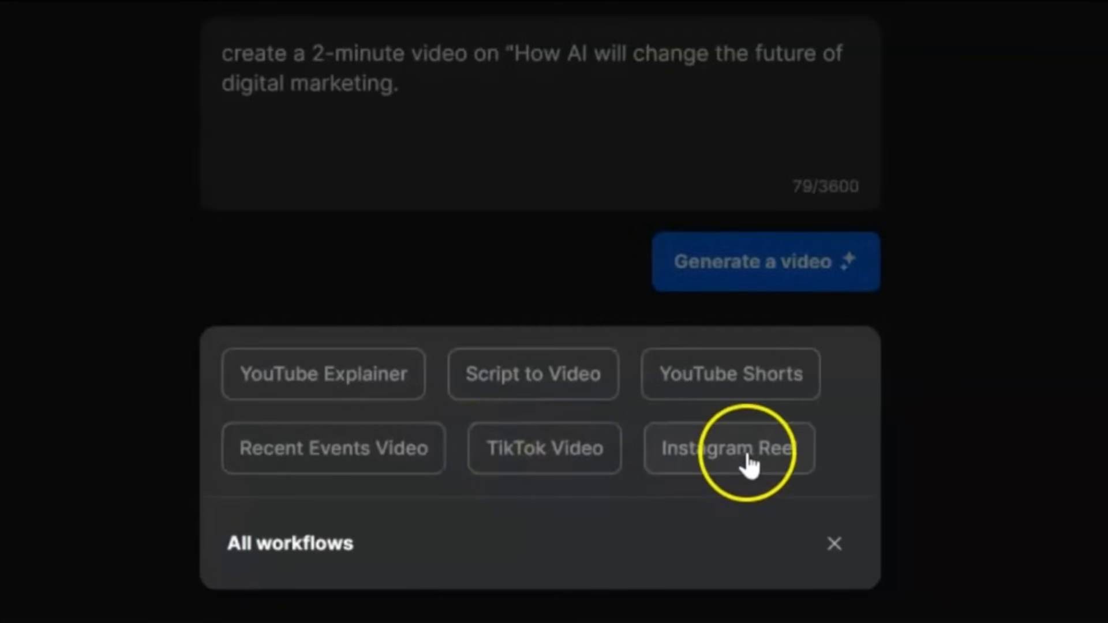
mouse_move(809, 452)
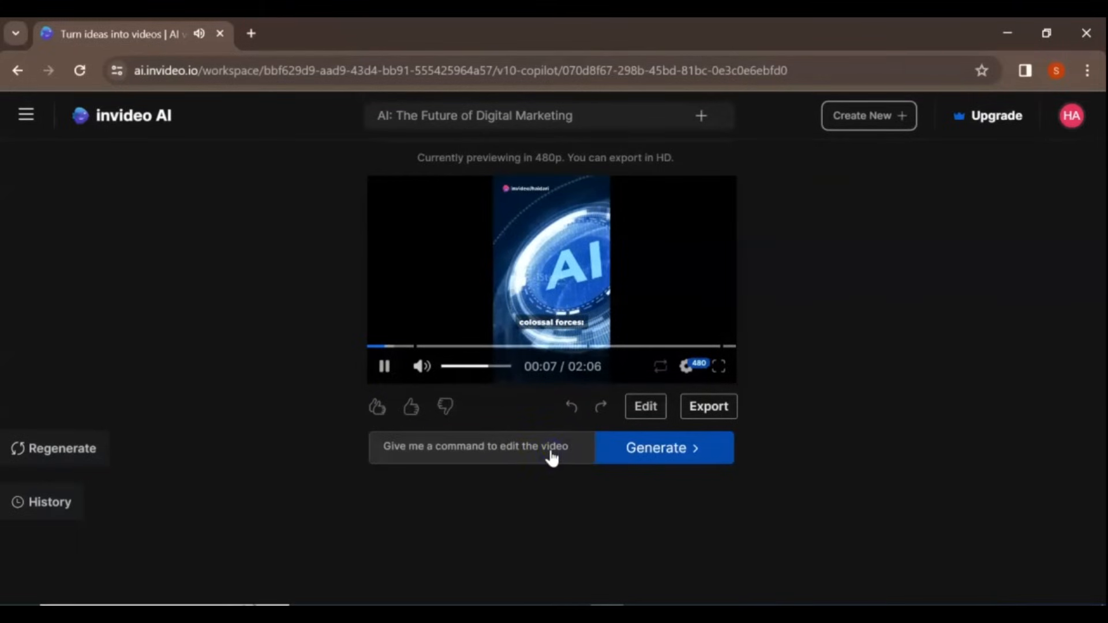
Play the preview of the generated video 'AI: The Future of Digital Marketing'
click(662, 447)
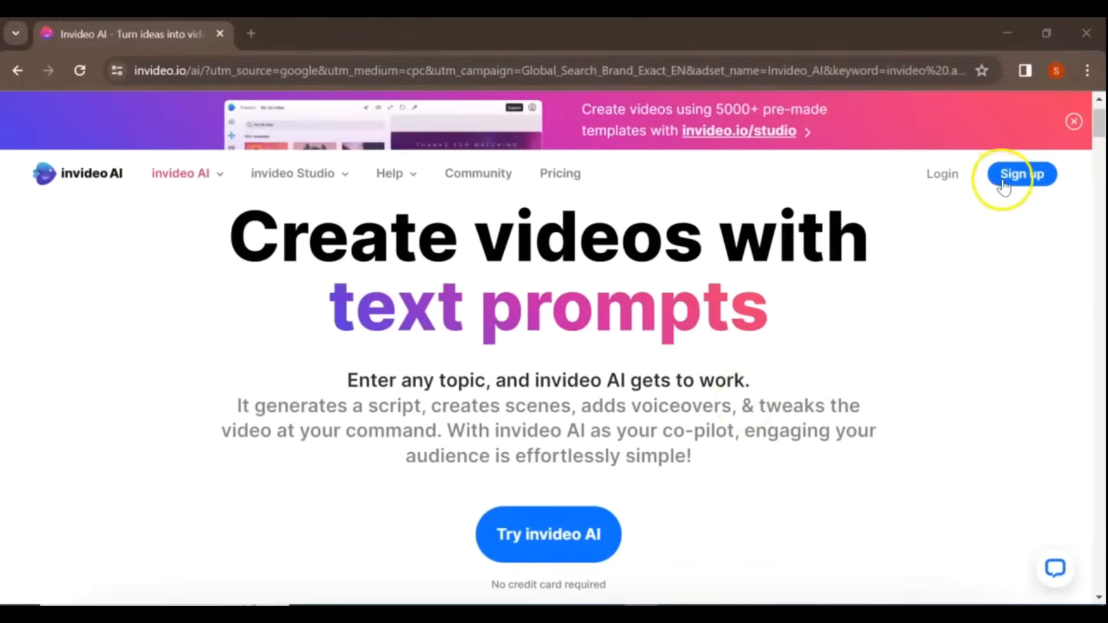
Sign up for an invideo AI account and open the Upgrade pricing plans
click(1021, 173)
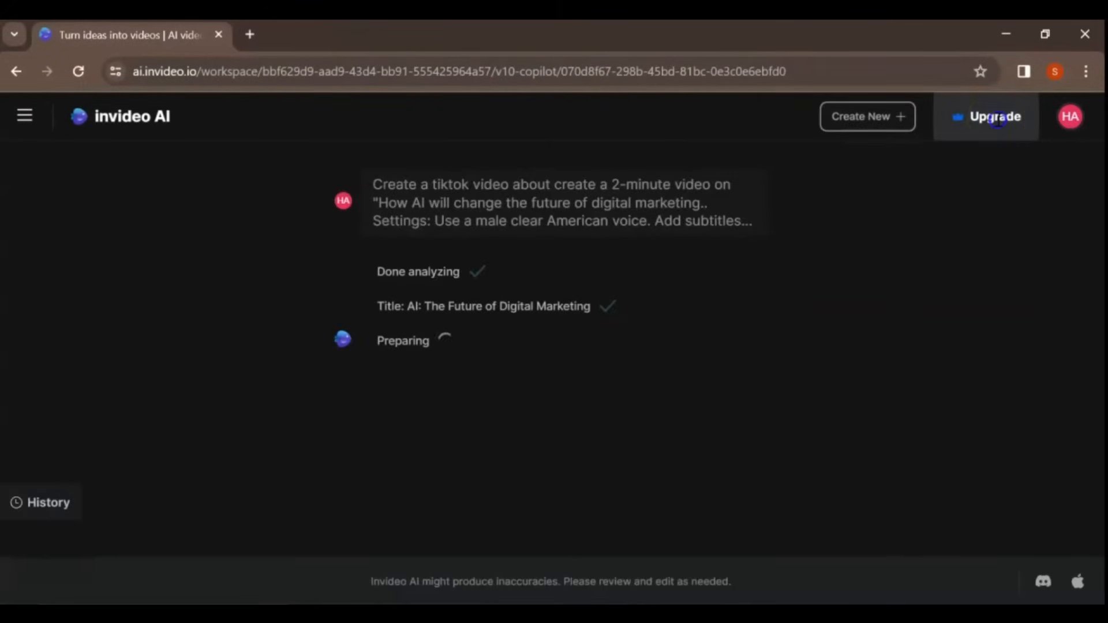
click(991, 116)
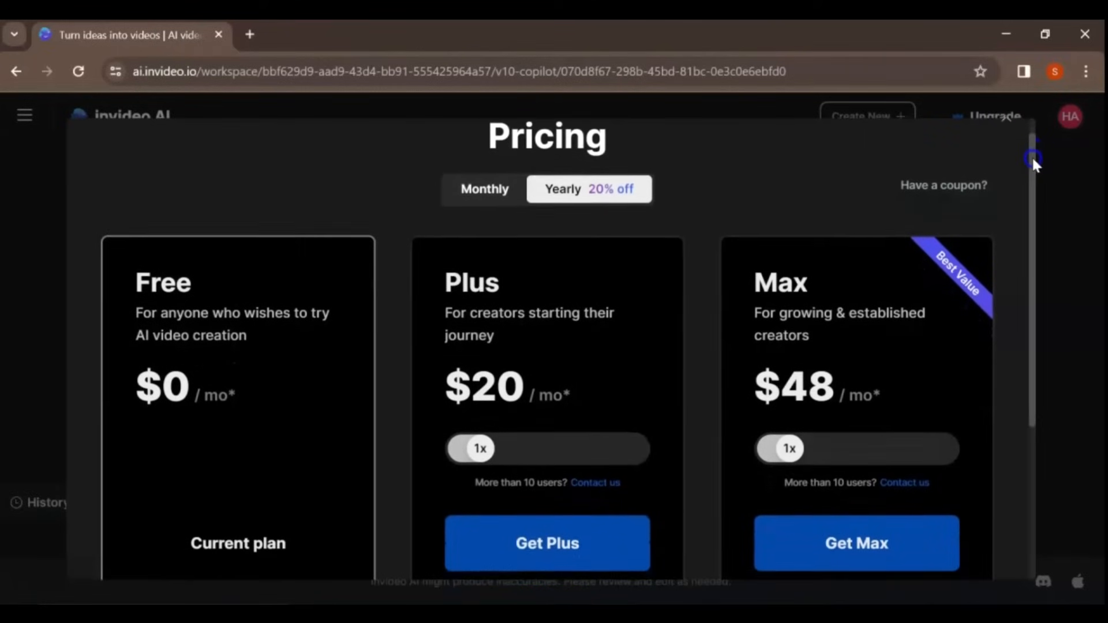
scroll(down, 3)
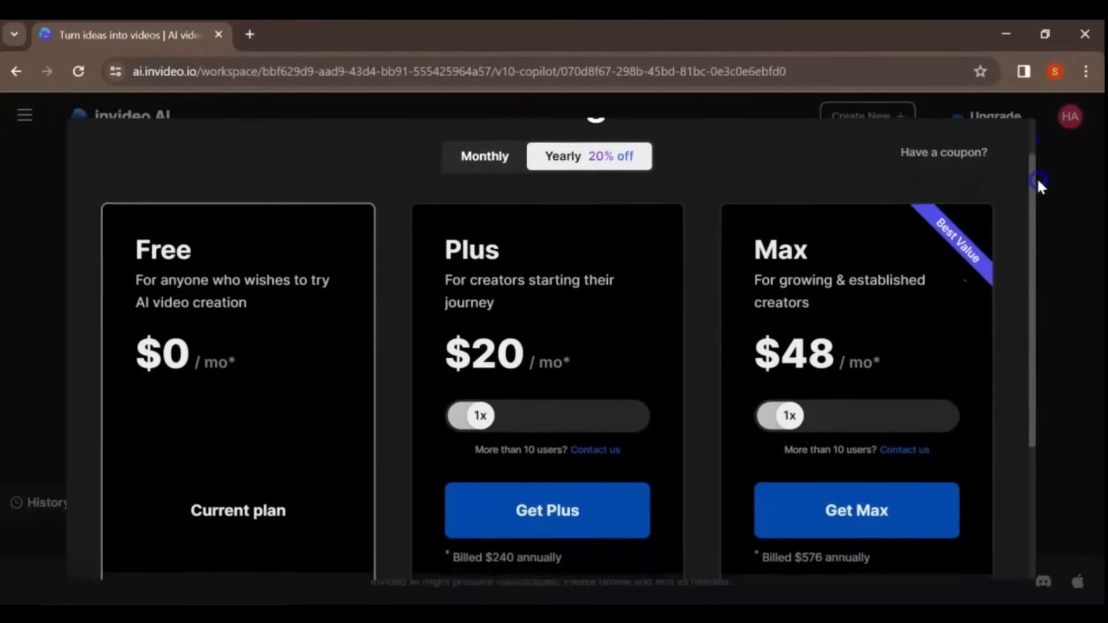
scroll(down, 3)
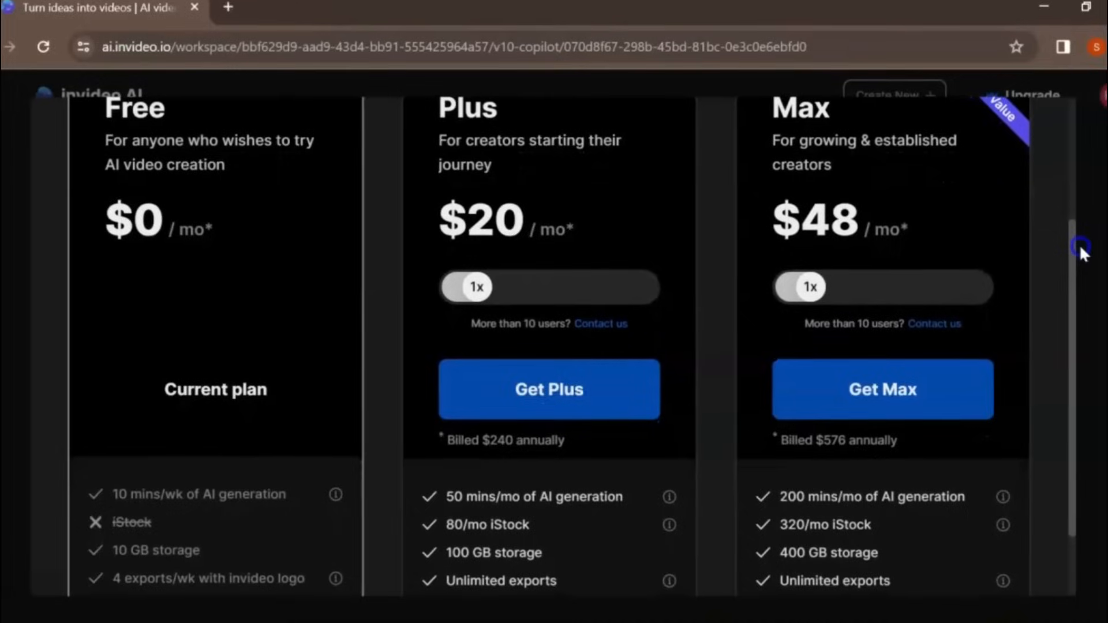
scroll(down, 3)
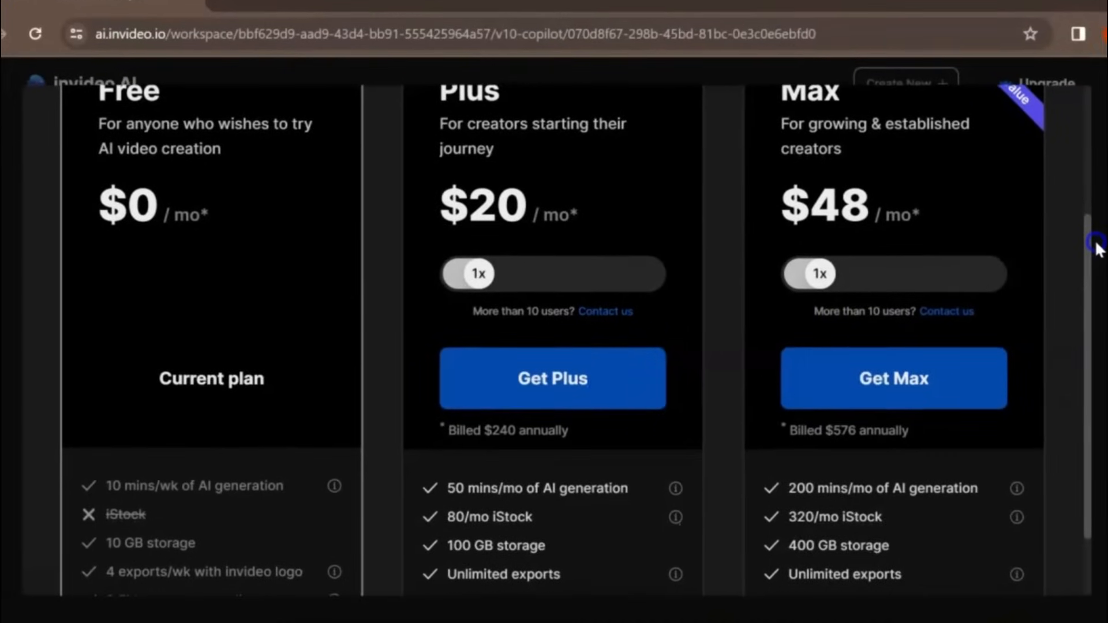
scroll(down, 3)
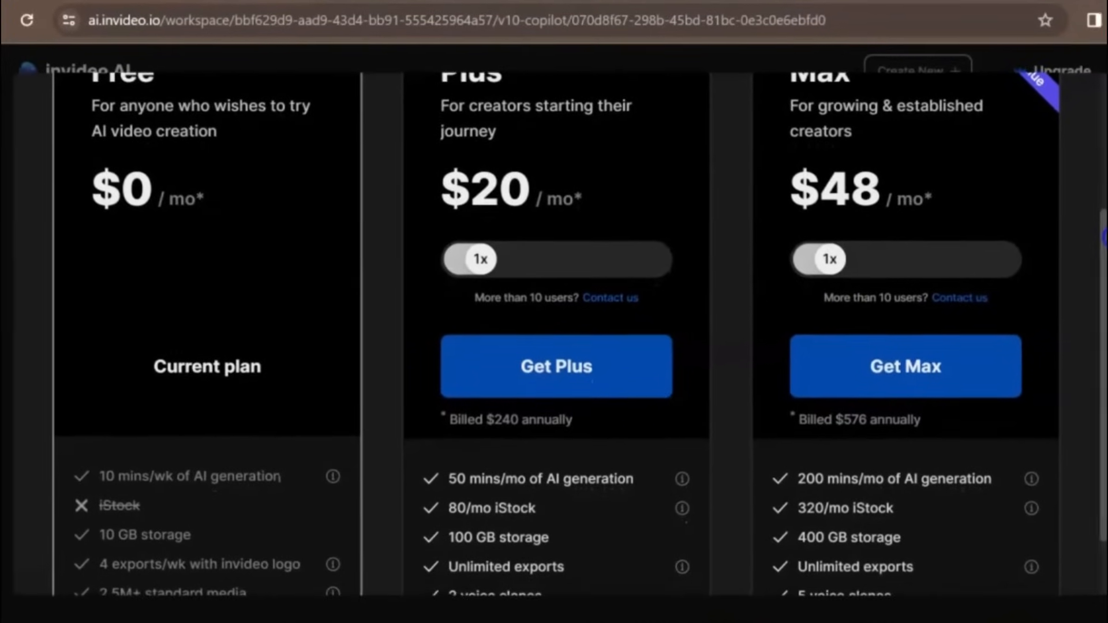
scroll(down, 3)
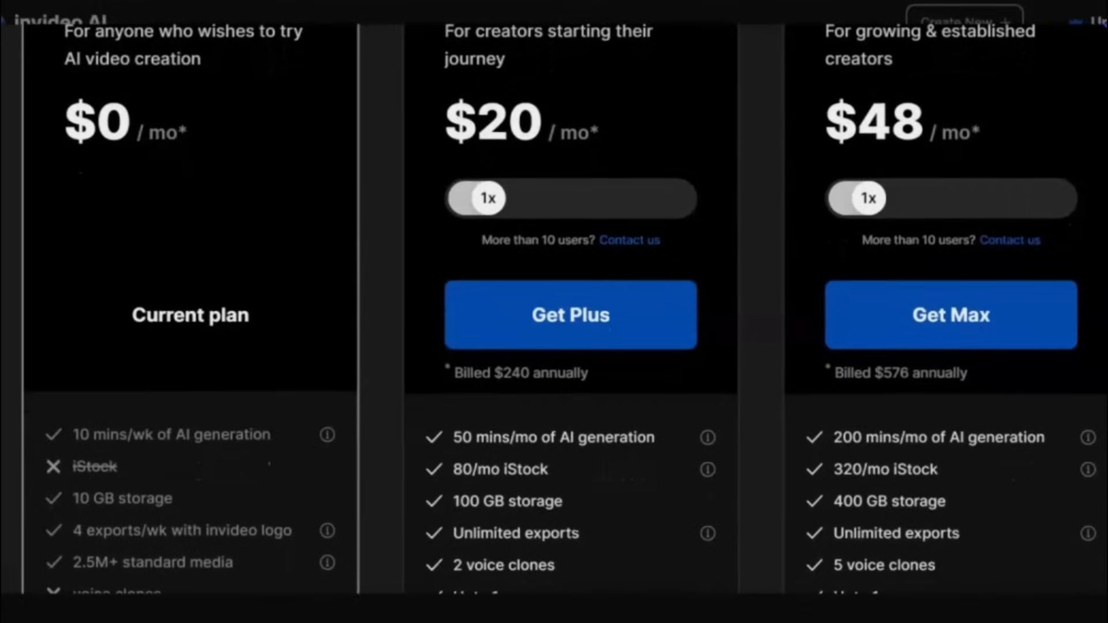
scroll(down, 3)
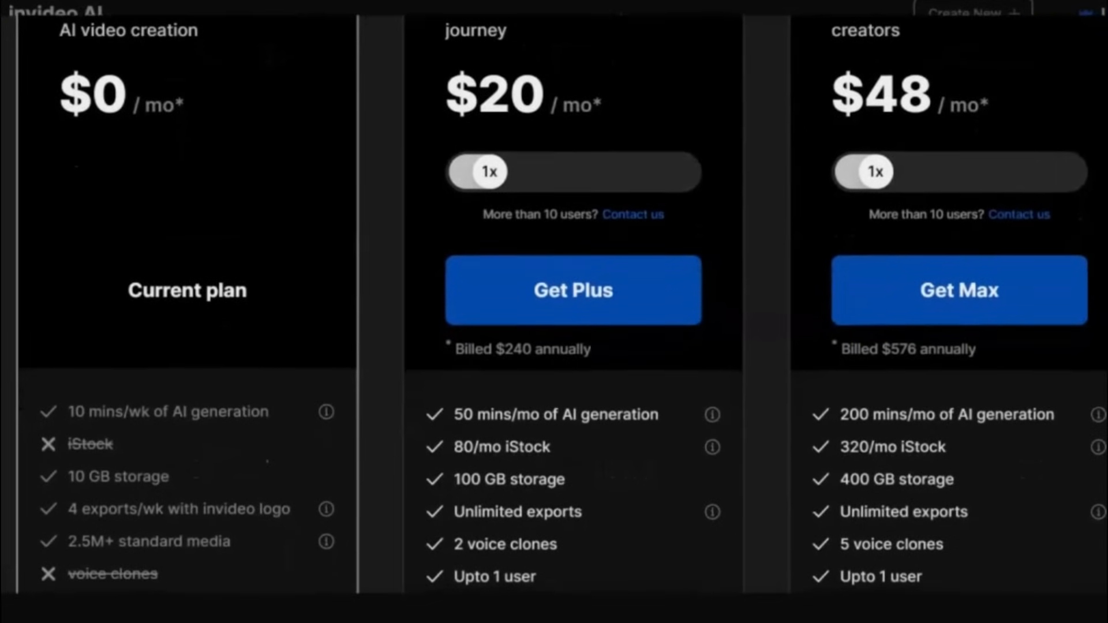
scroll(down, 3)
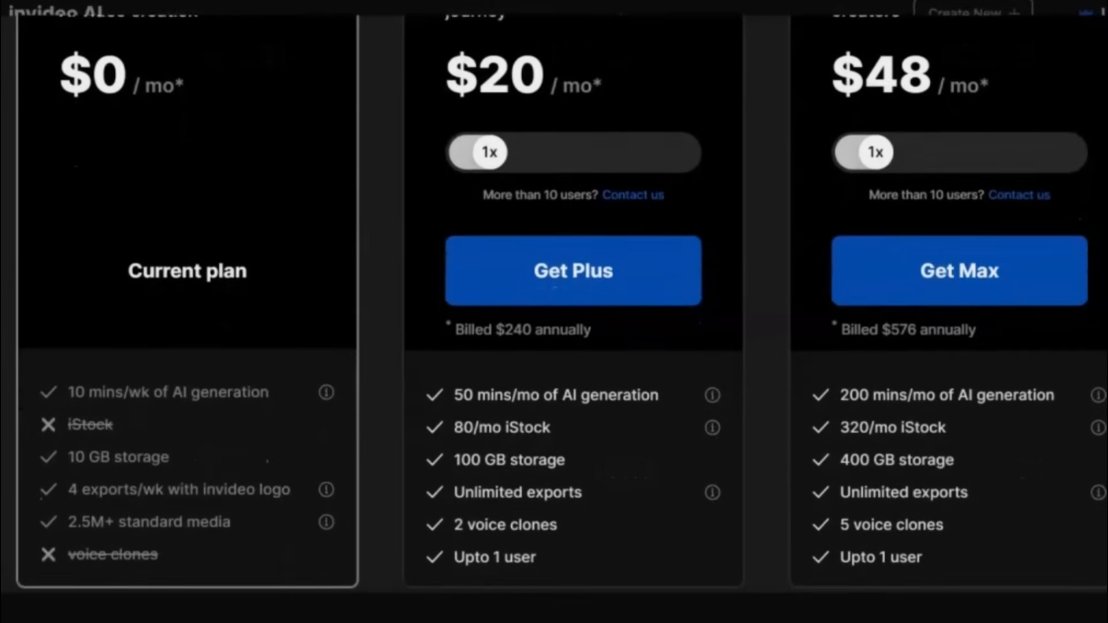
scroll(down, 3)
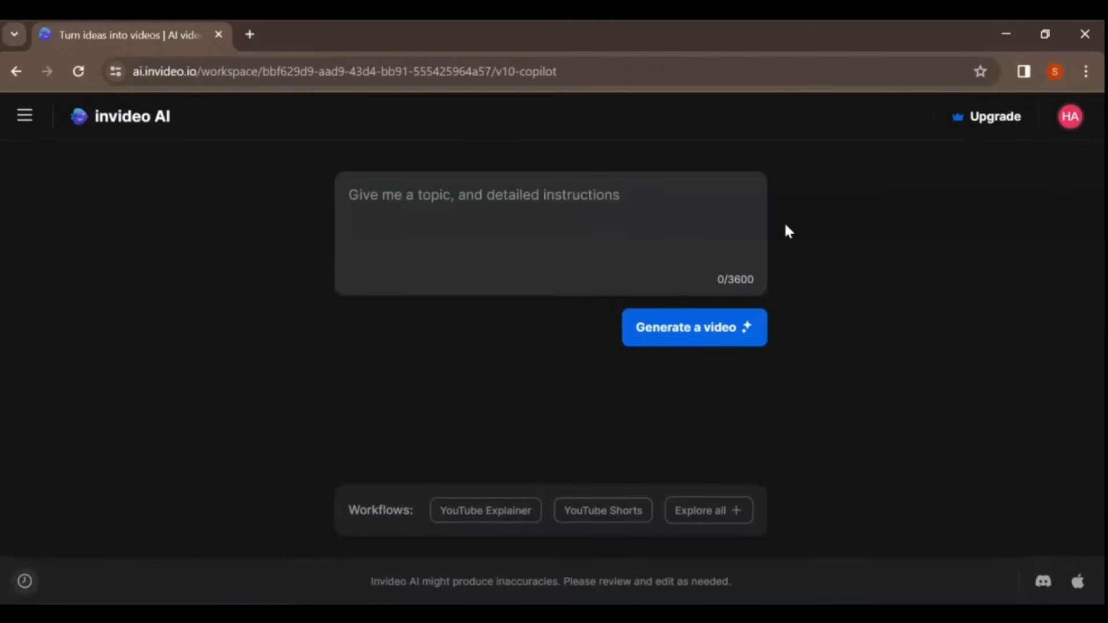
Submit the prompt 'create a 2-minute video on How AI will change the future of digital marketing'
click(495, 195)
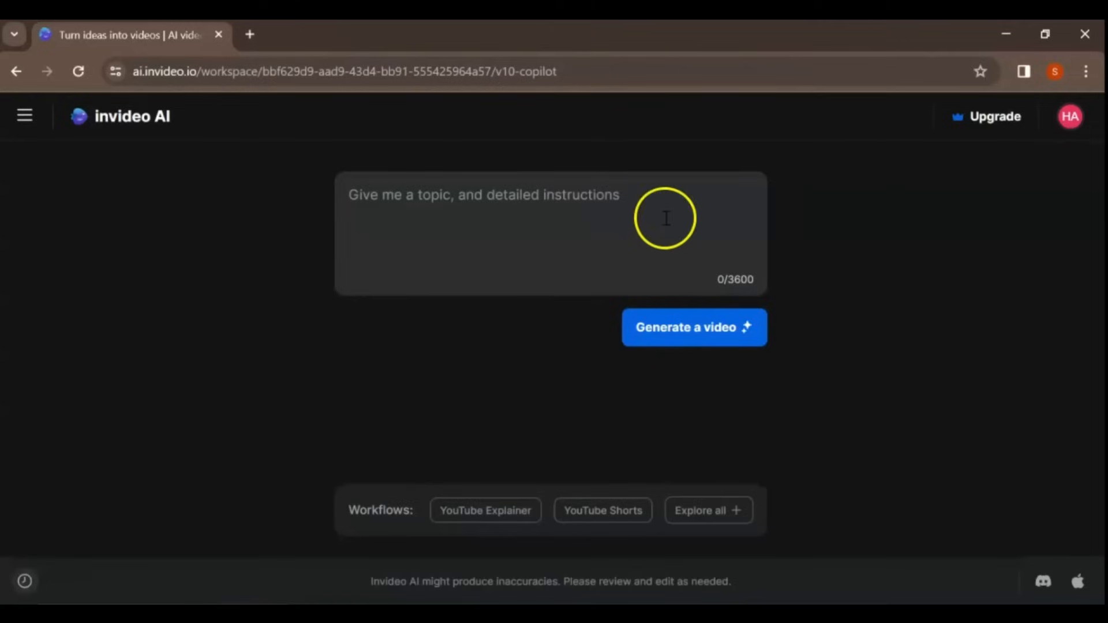
click(509, 210)
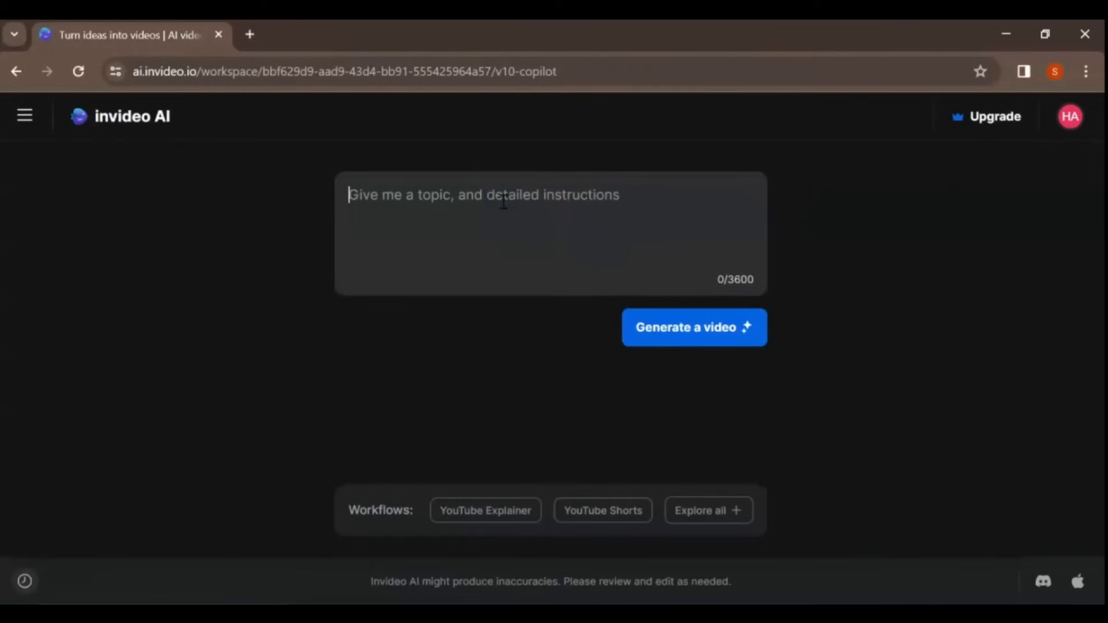
text(create a 2-minute video on "How AI will change the future of digital marketing.)
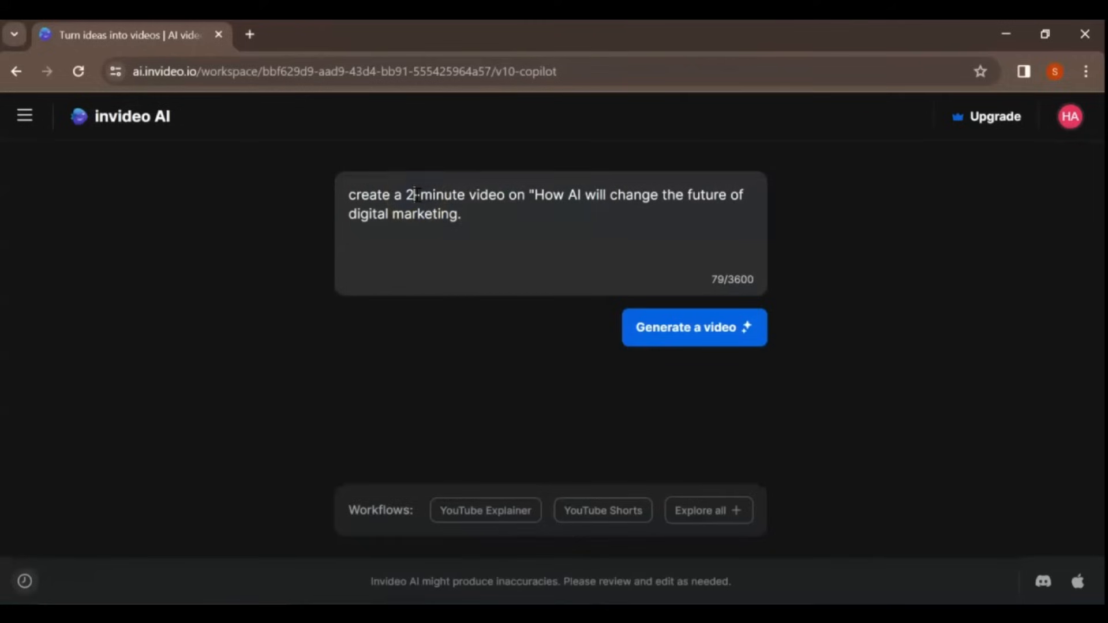
text(1)
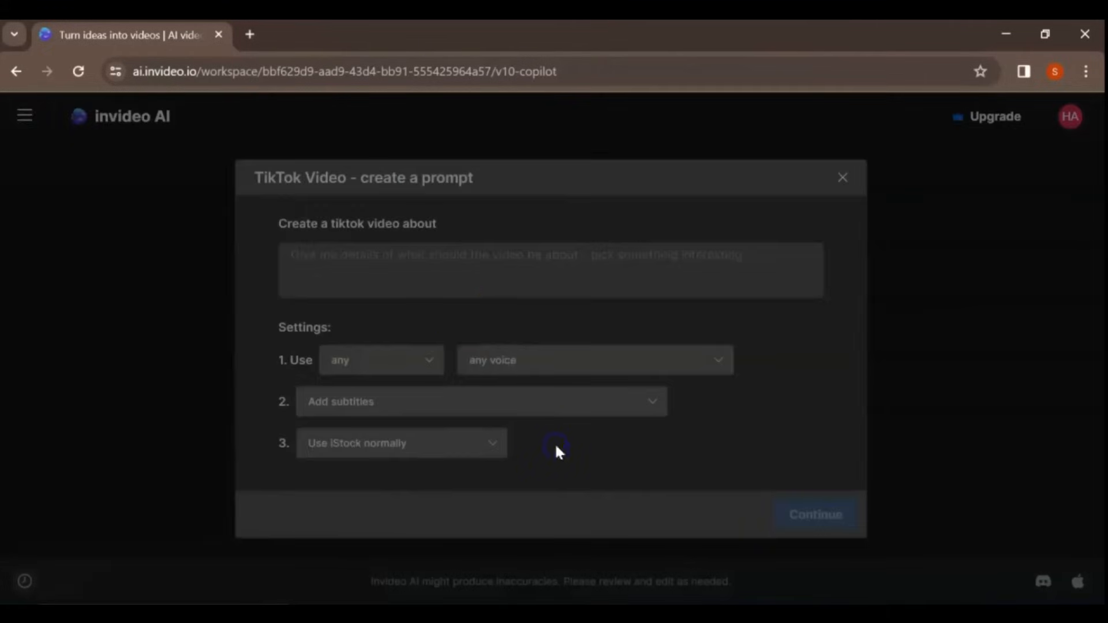
click(380, 359)
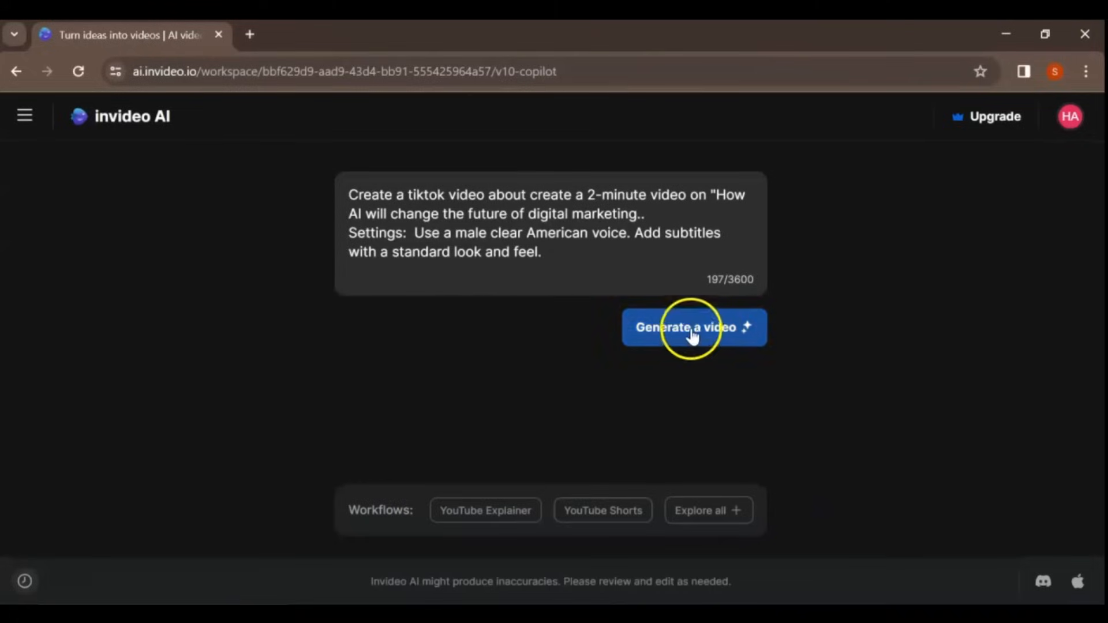
click(693, 327)
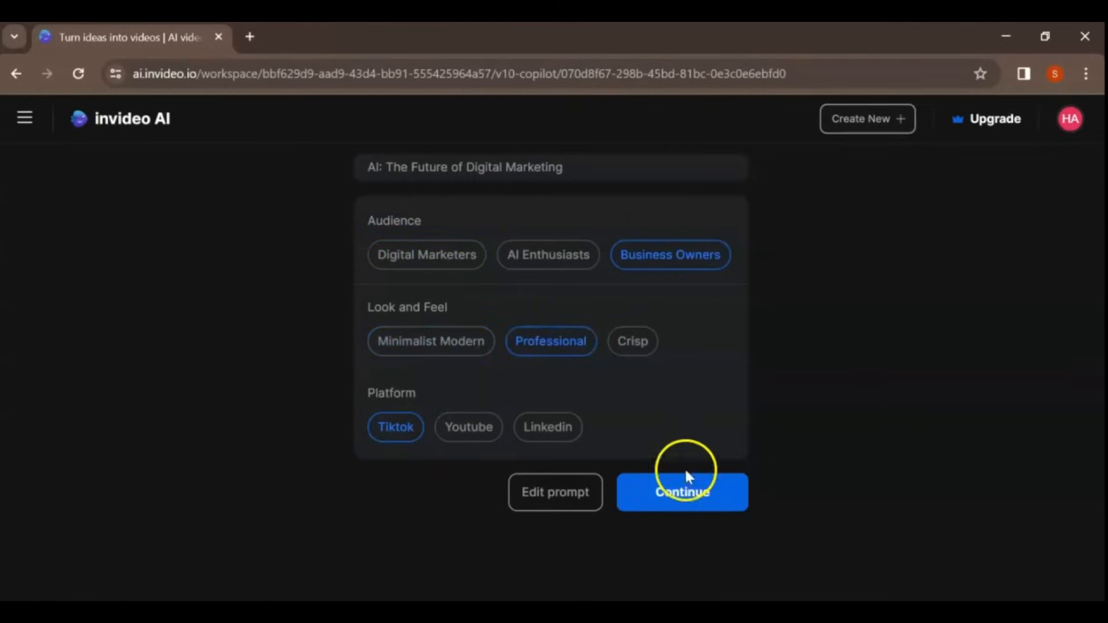
Continue with the Business Owners audience, Professional look and TikTok platform
click(681, 492)
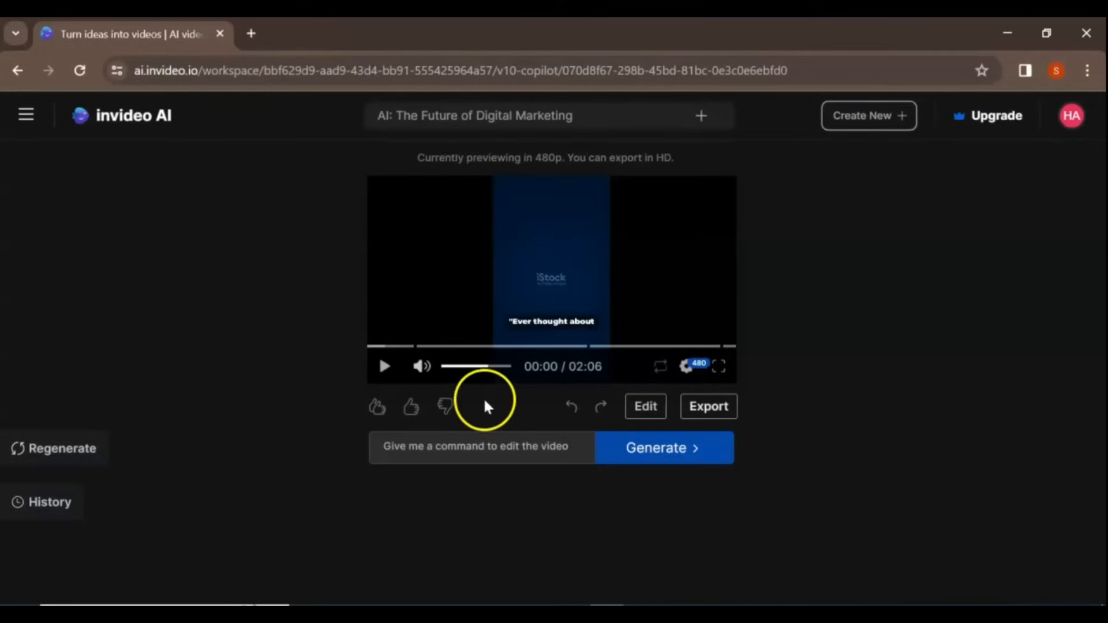
Play the preview and run the 'increase the video speed' command
click(384, 366)
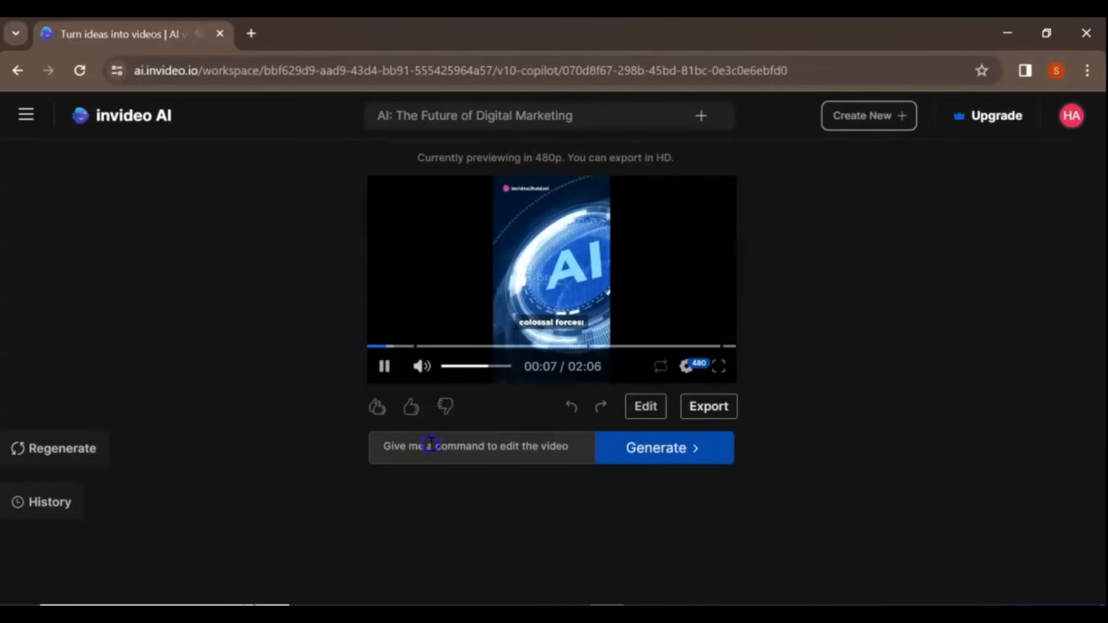
text(increase the video speed)
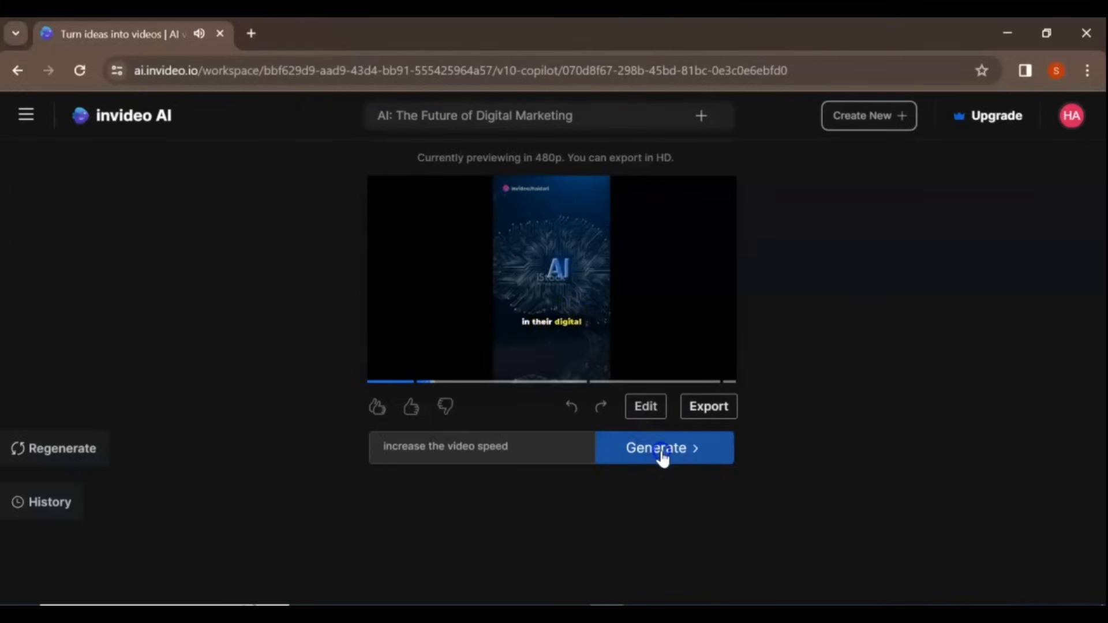
click(663, 447)
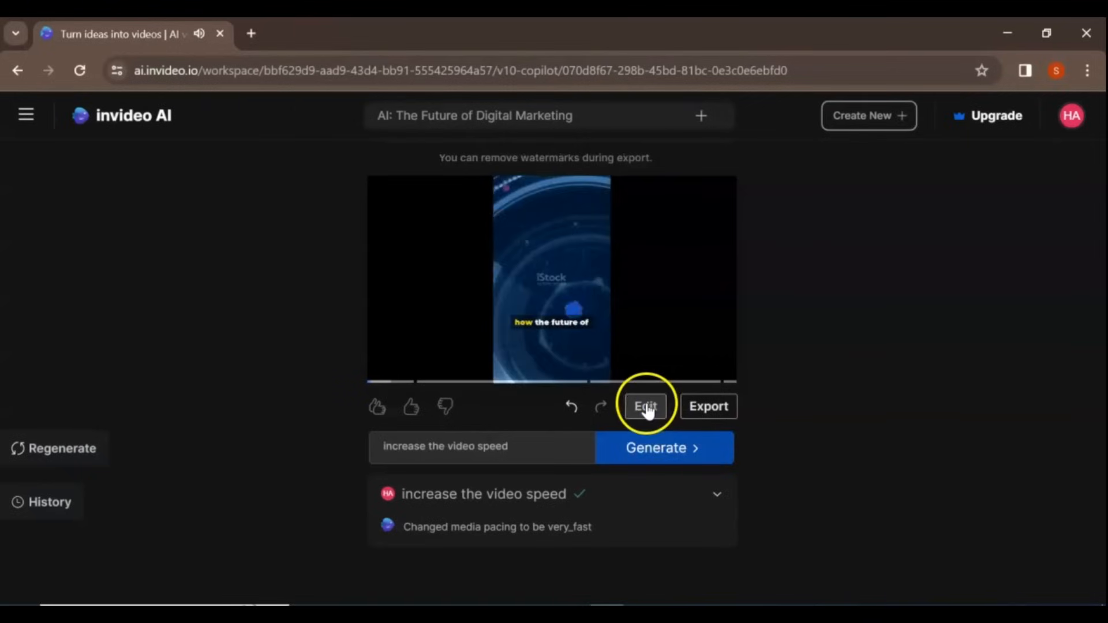
Search stock media for 'ai video', browse the results, and apply the changes
click(644, 406)
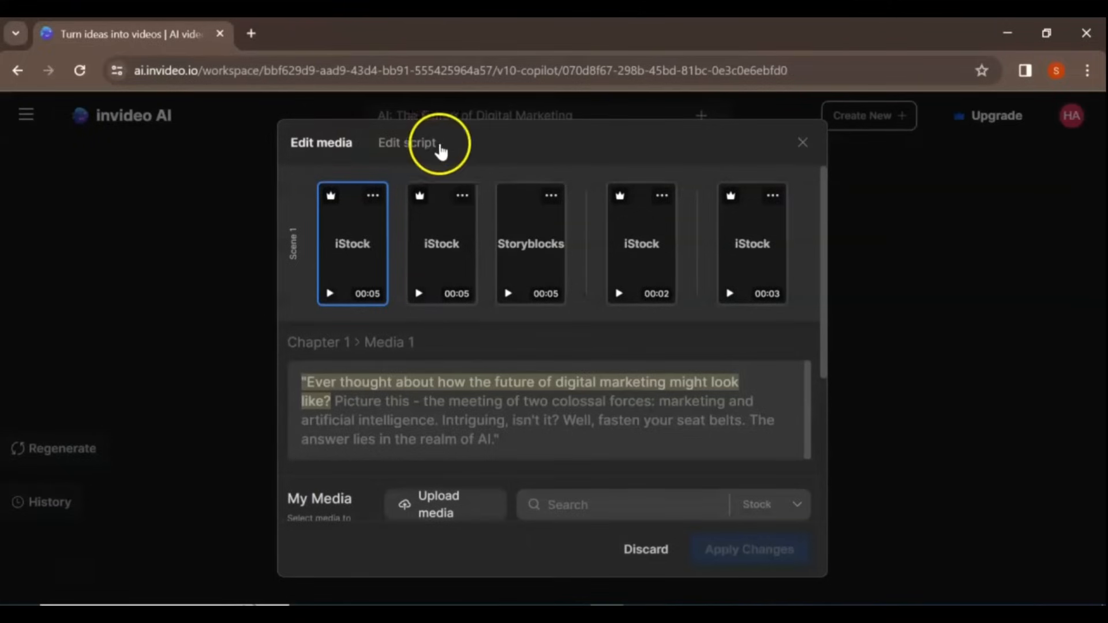
scroll(down, 3)
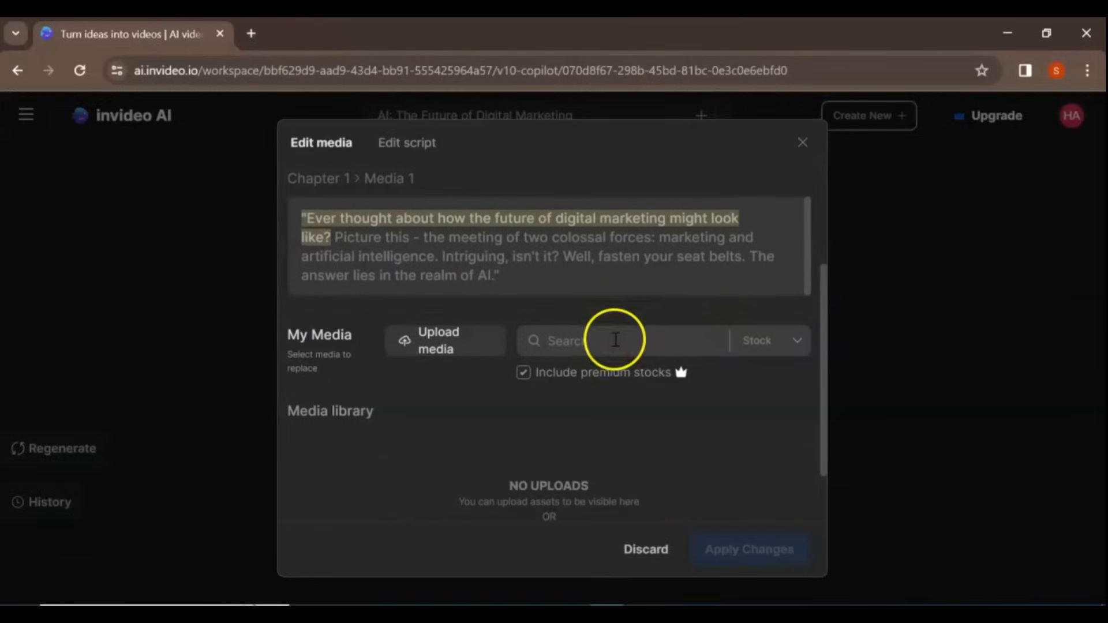
text(ai video)
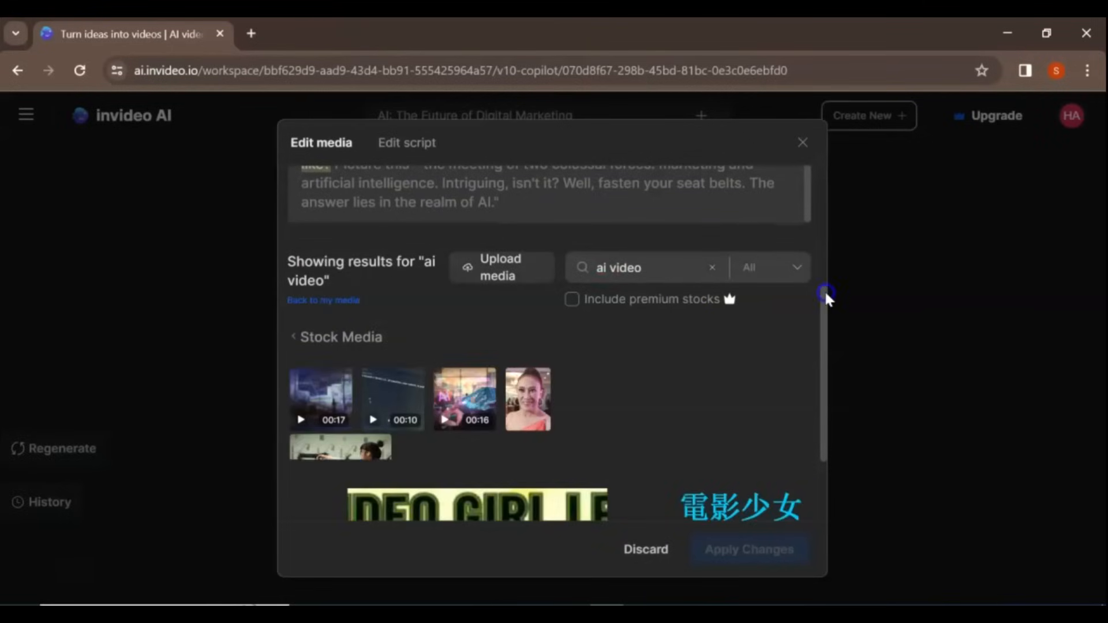
scroll(down, 3)
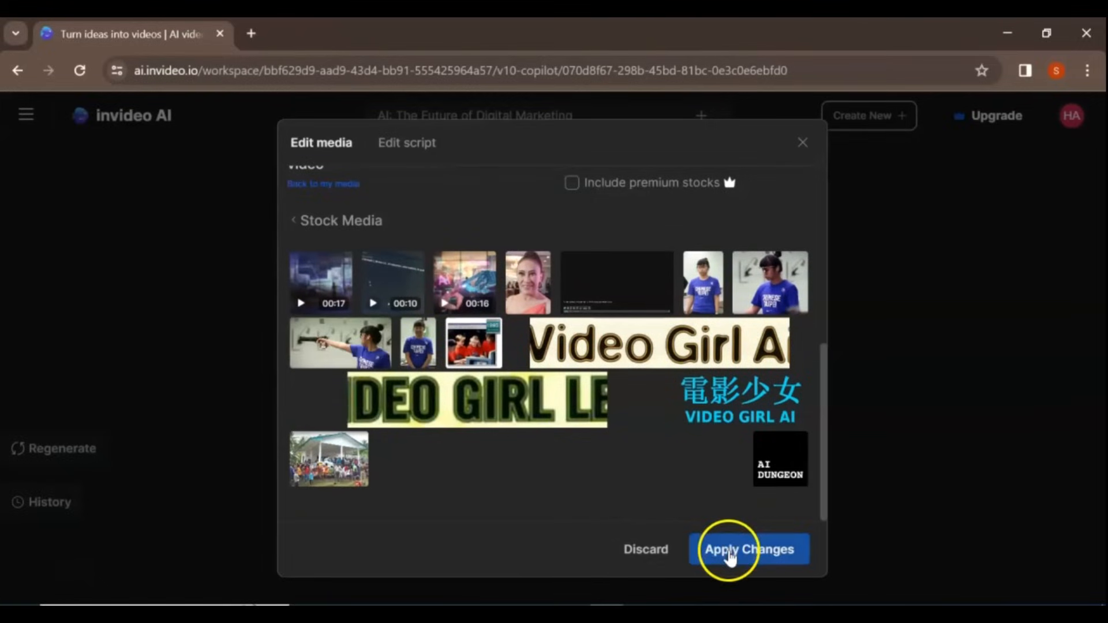
click(749, 549)
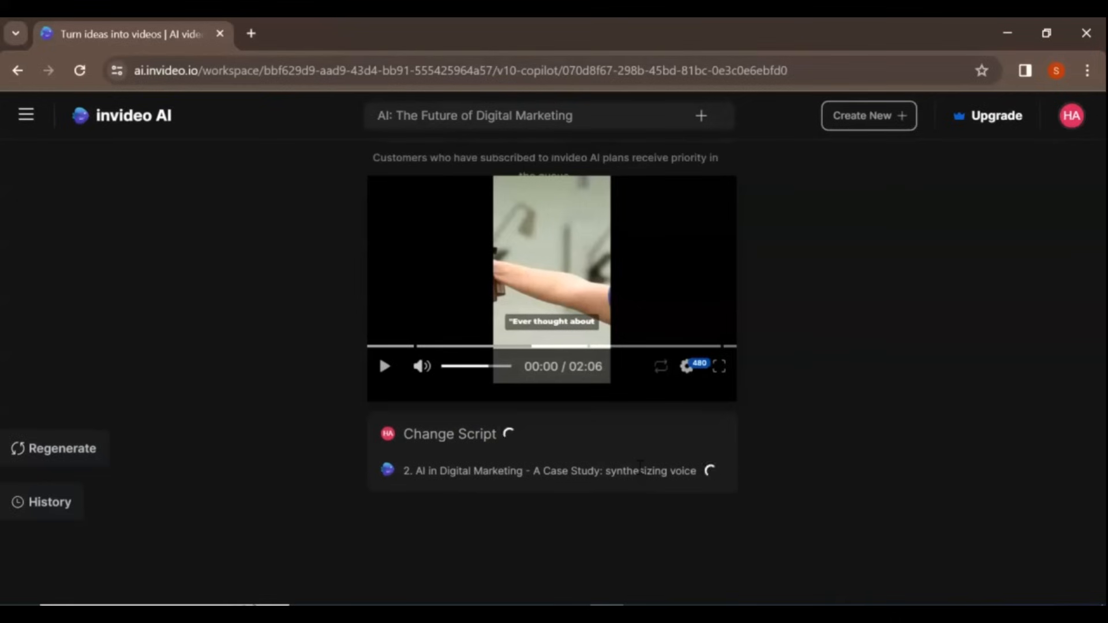
Export at 1080p with stock watermarks and normal branding, starting the render
click(383, 365)
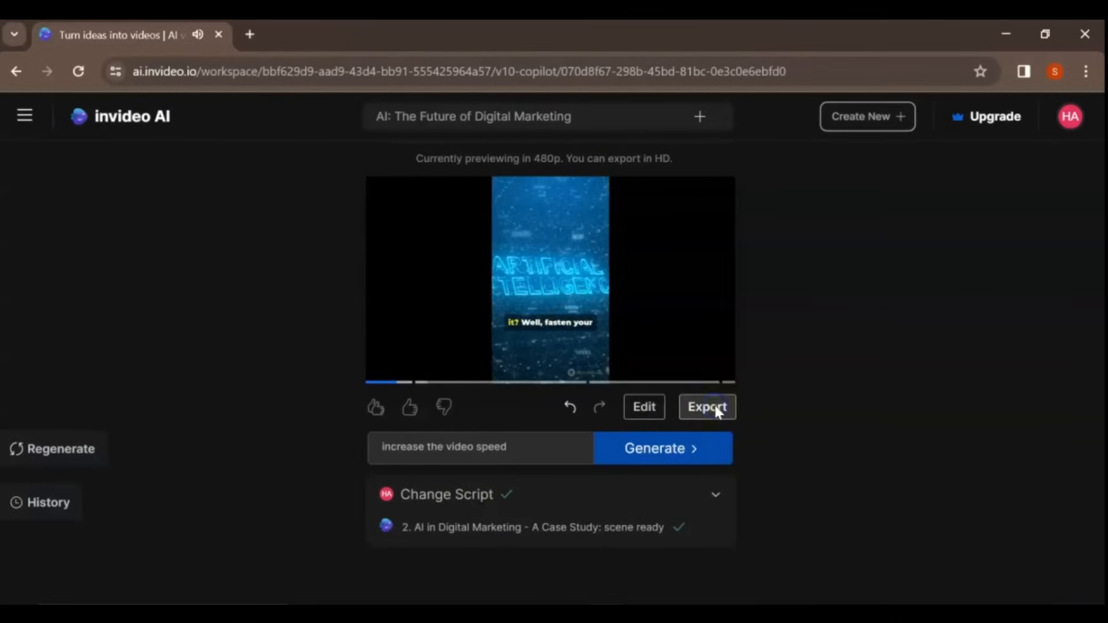
click(706, 406)
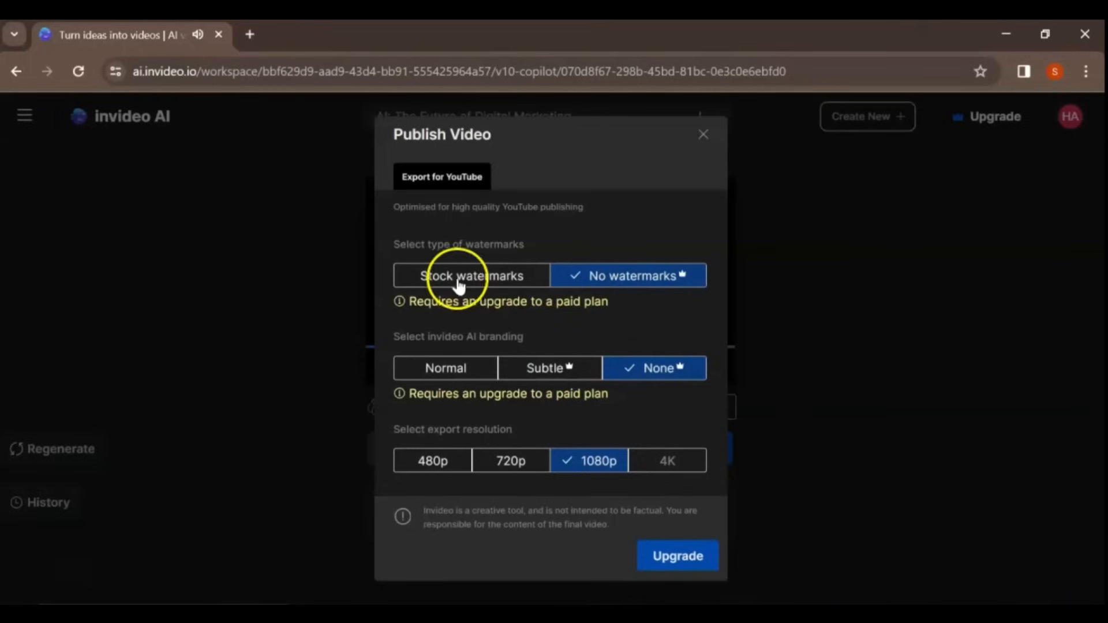
click(472, 276)
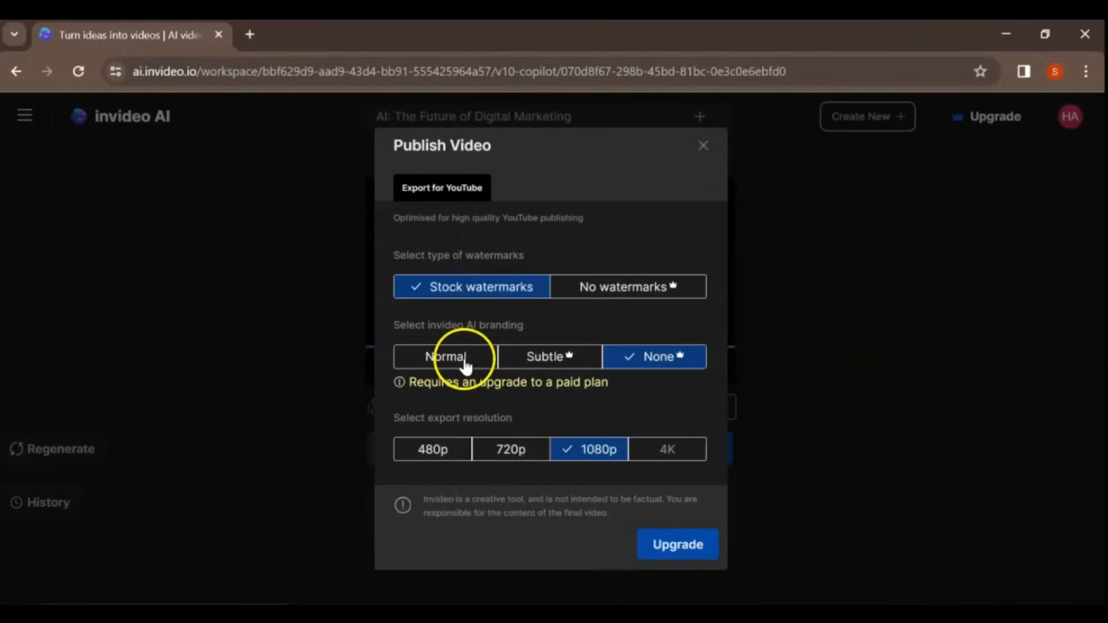
click(444, 356)
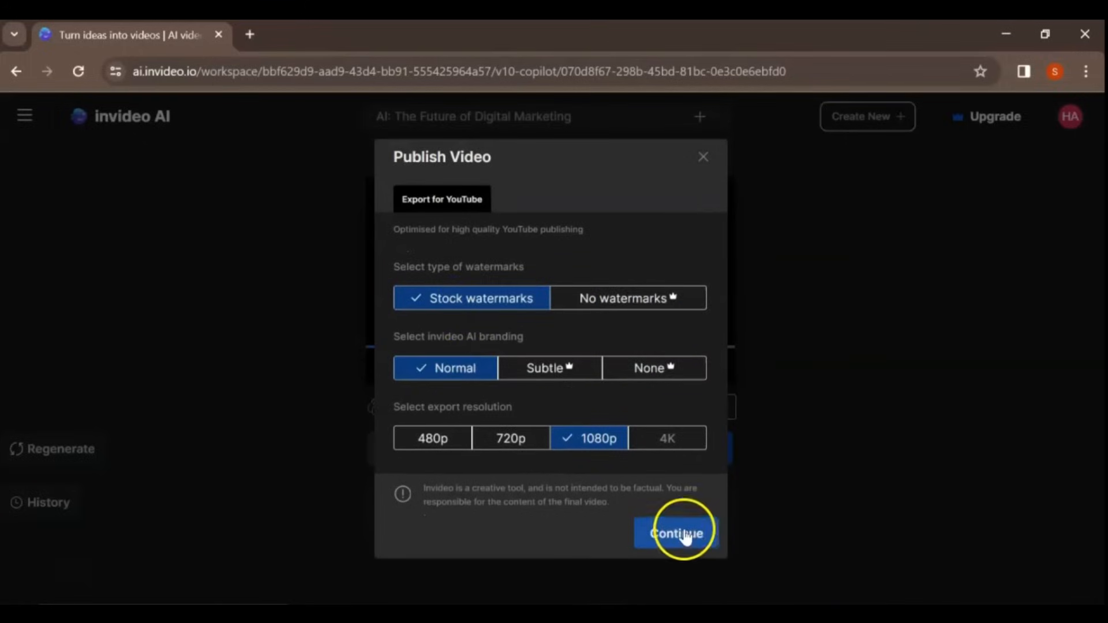
click(676, 532)
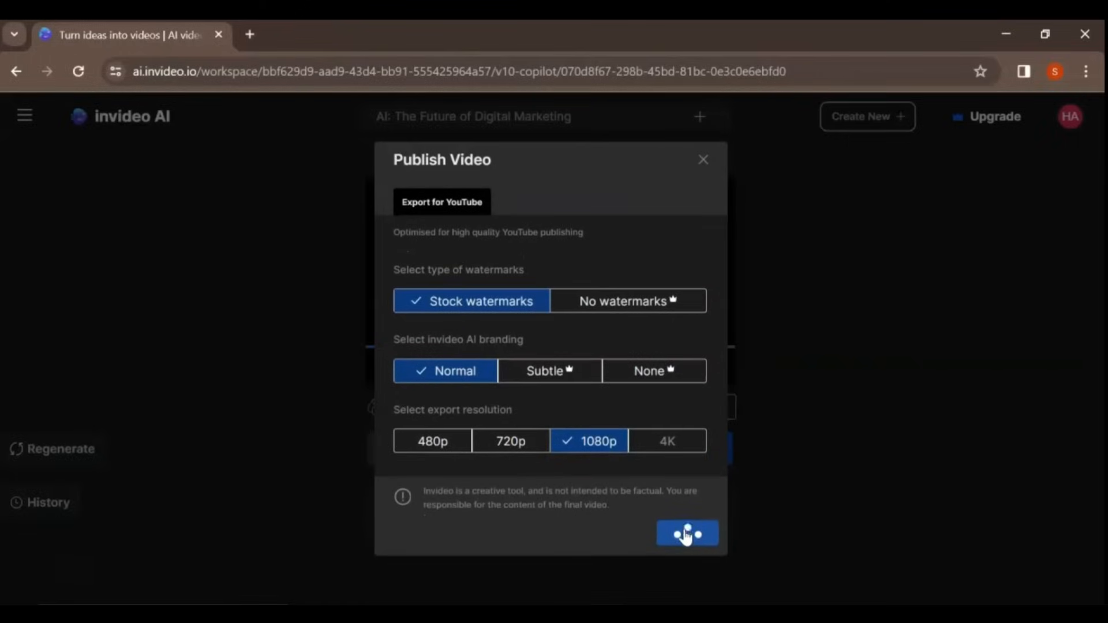
click(686, 533)
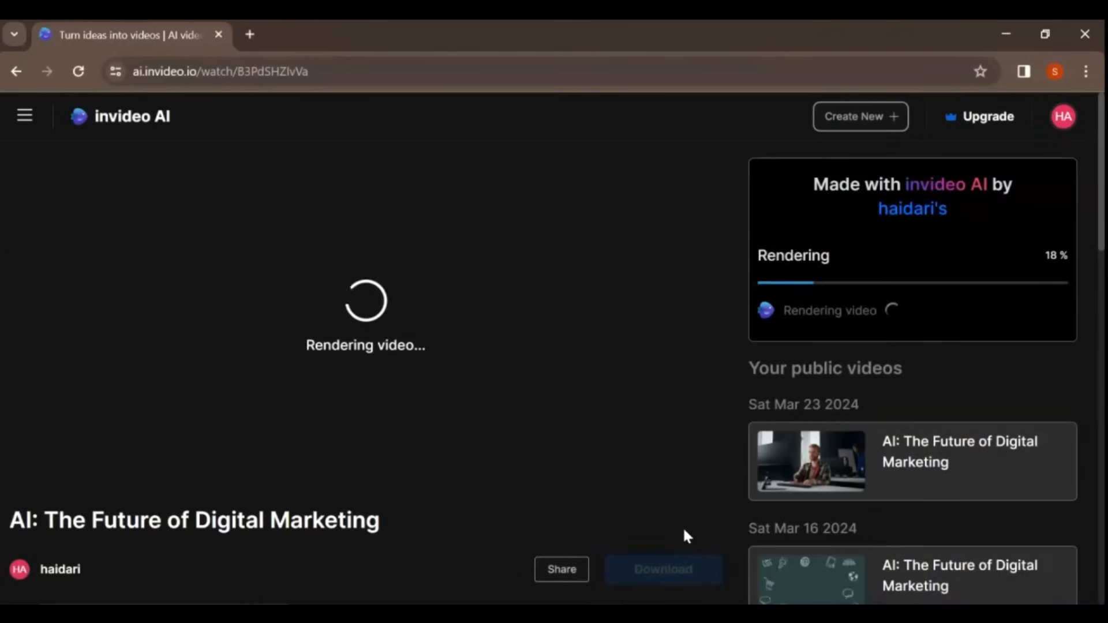
mouse_move(869, 290)
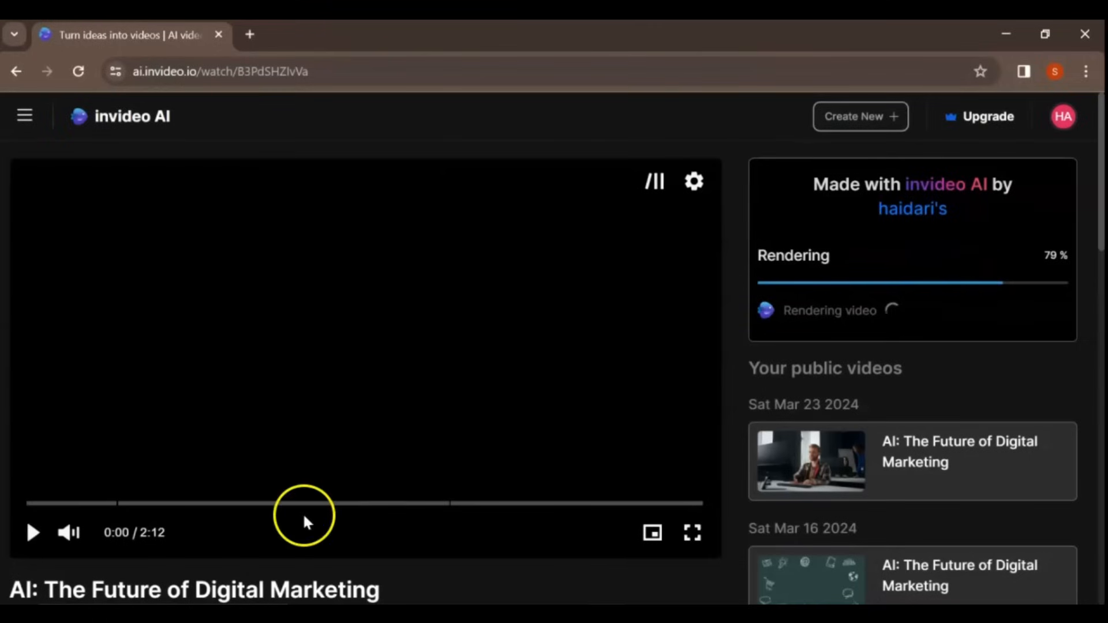
mouse_move(33, 533)
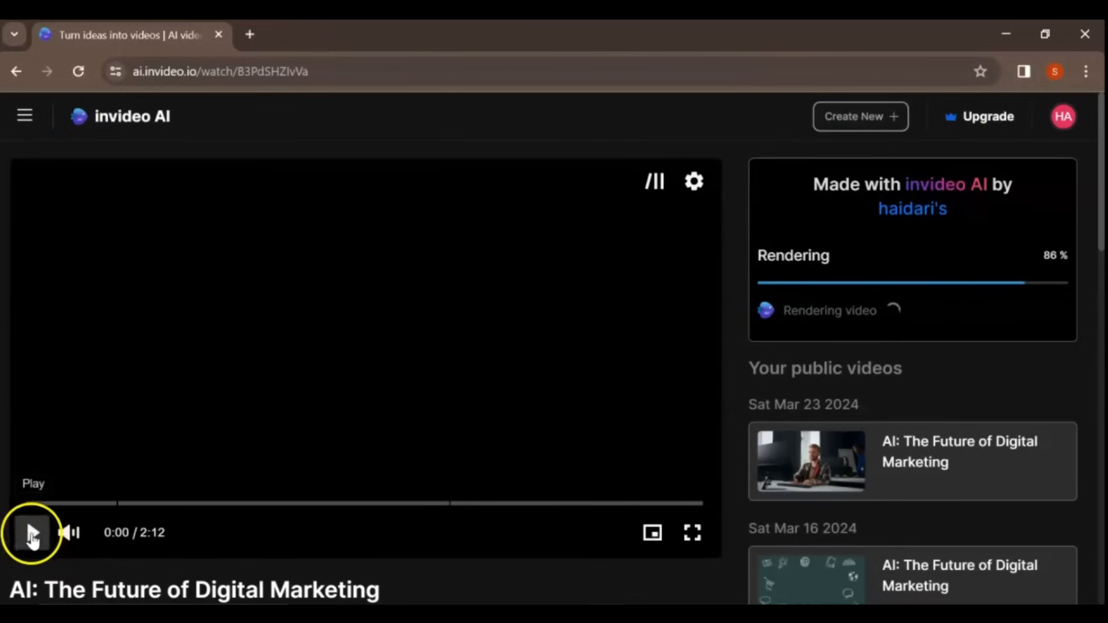